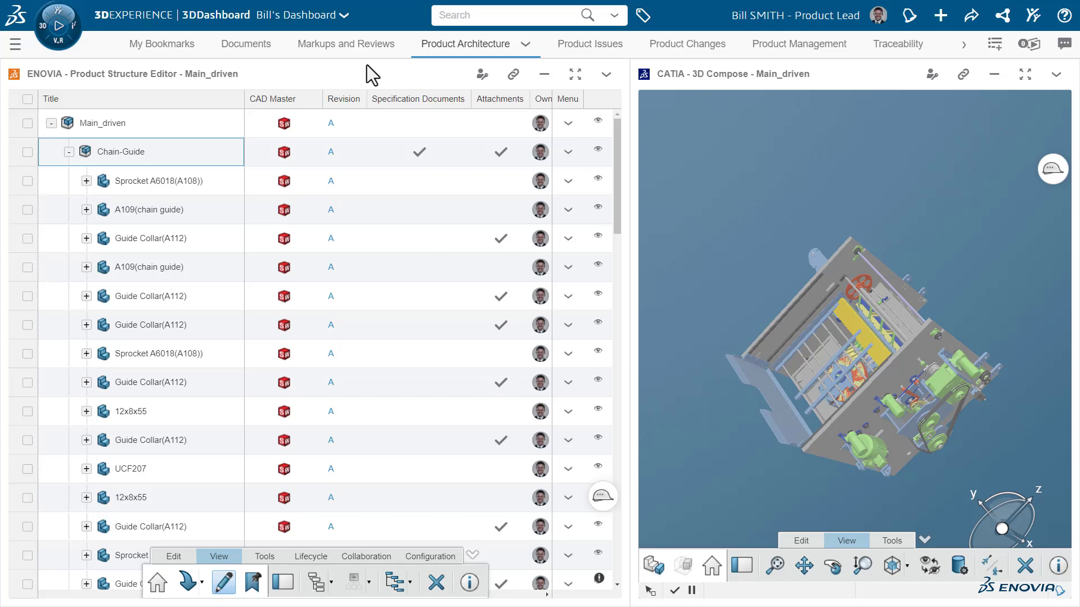
mouse_move(274, 88)
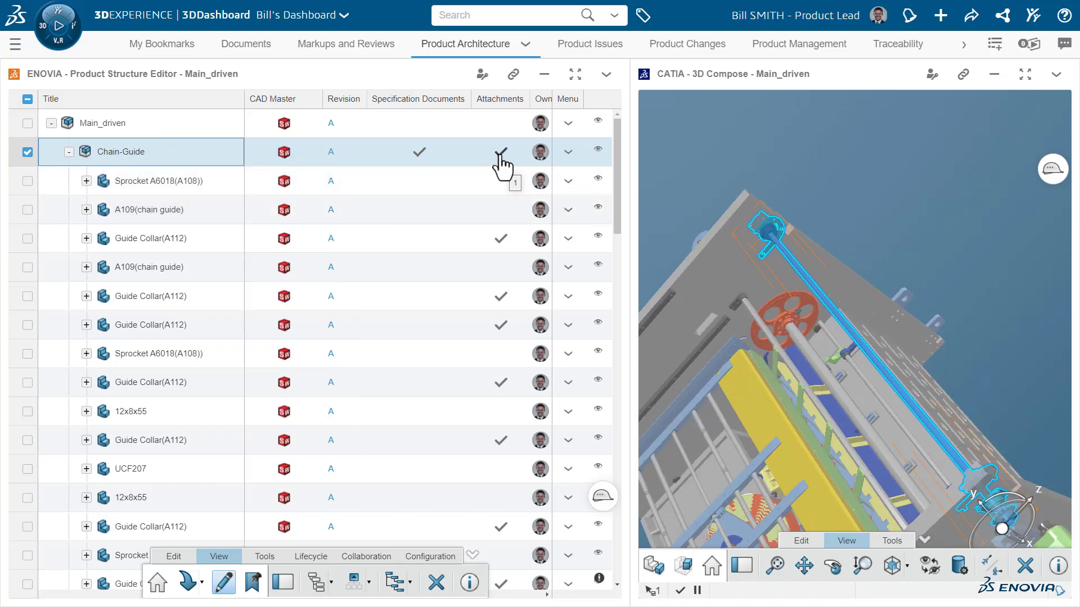
- Maximize the Product Structure Editor widget so the Main_driven tree shows owner, lock, maturity and thumbnail columns
left_click(459, 99)
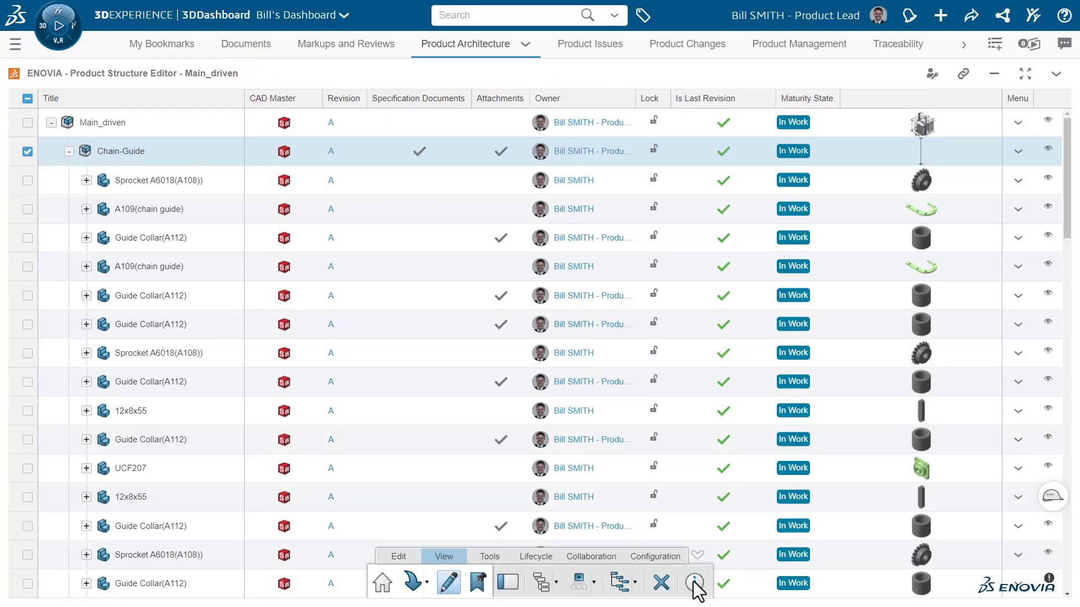
- Review Chain-Guide's specification documents, then its attachments, selecting the L14010 sprocket document
left_click(693, 583)
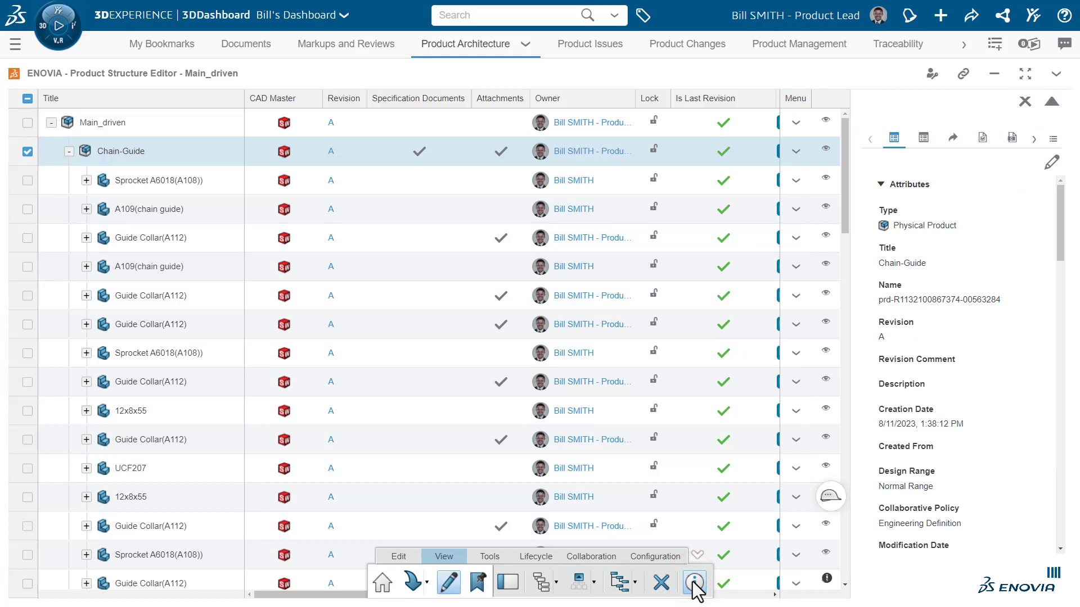
left_click(693, 582)
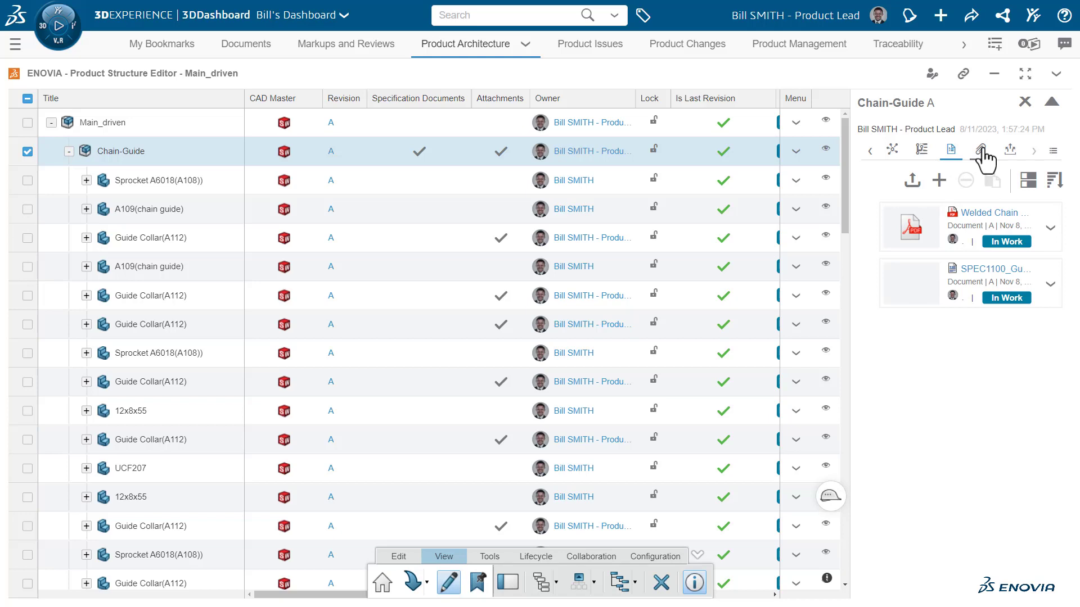
left_click(981, 151)
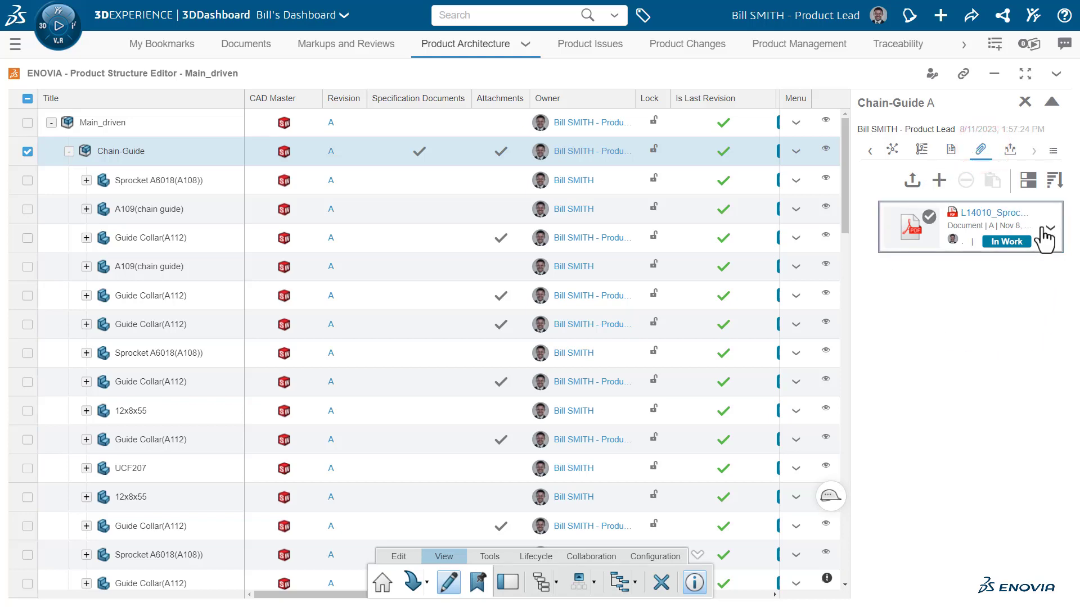
left_click(1049, 228)
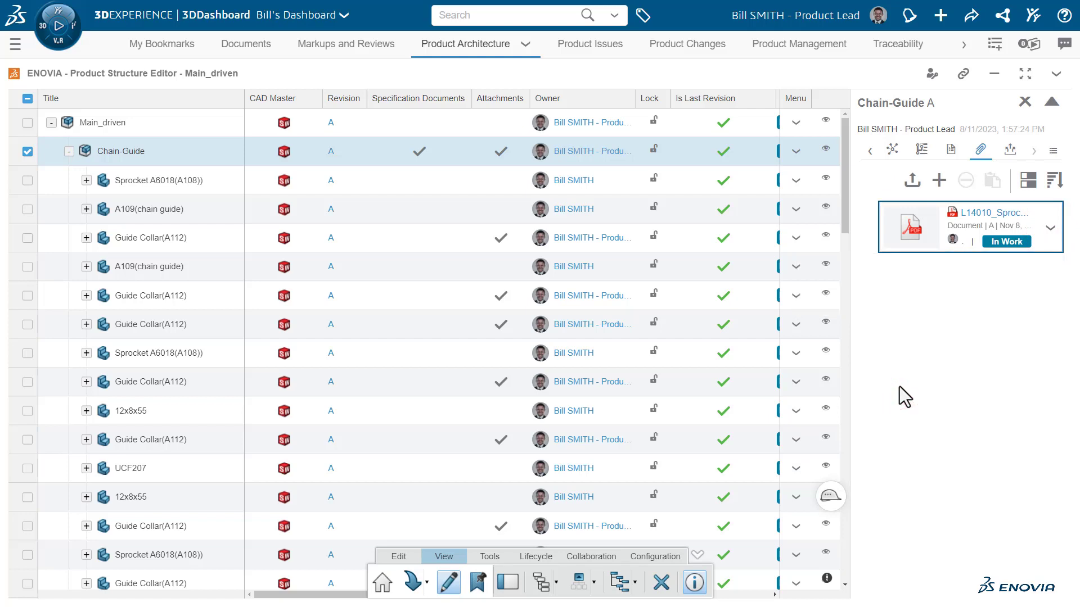
mouse_move(927, 198)
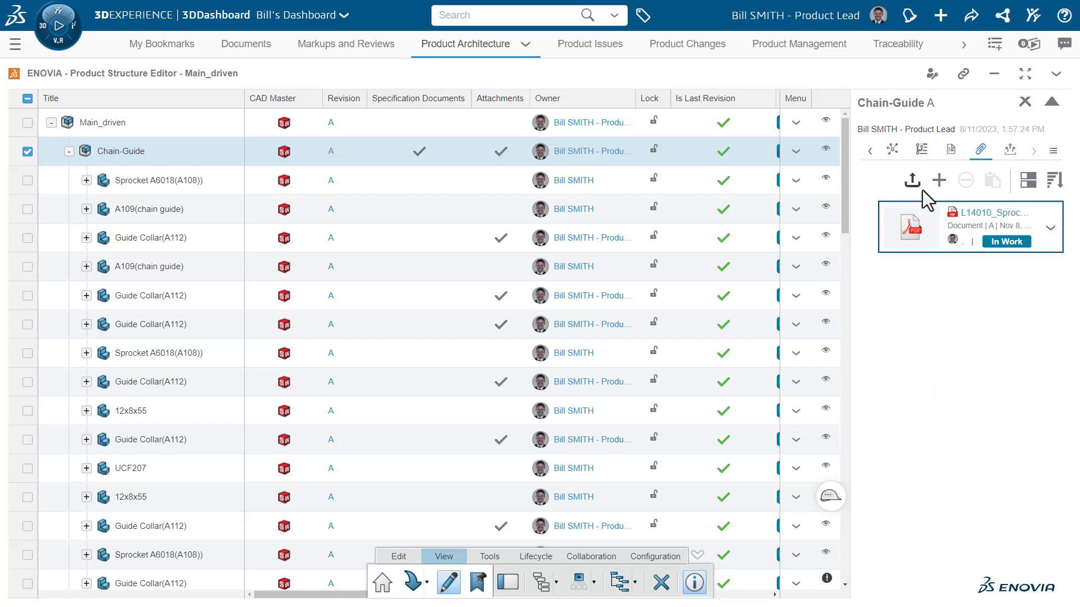
- Browse all Chain-Guide relations: one affecting issue, one attachment and 20 child products
left_click(892, 151)
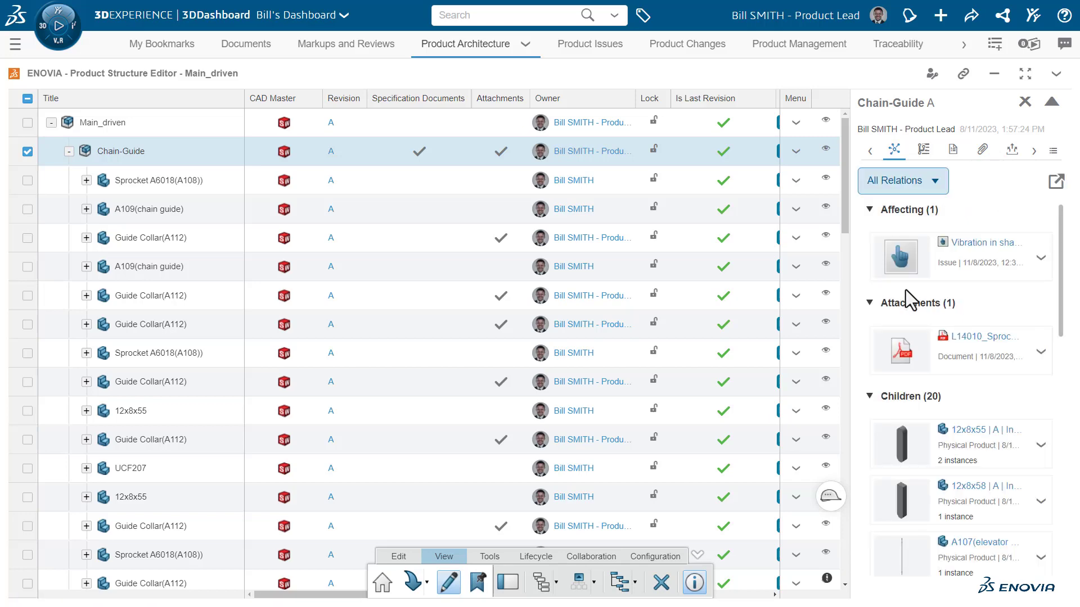
scroll("down", 3)
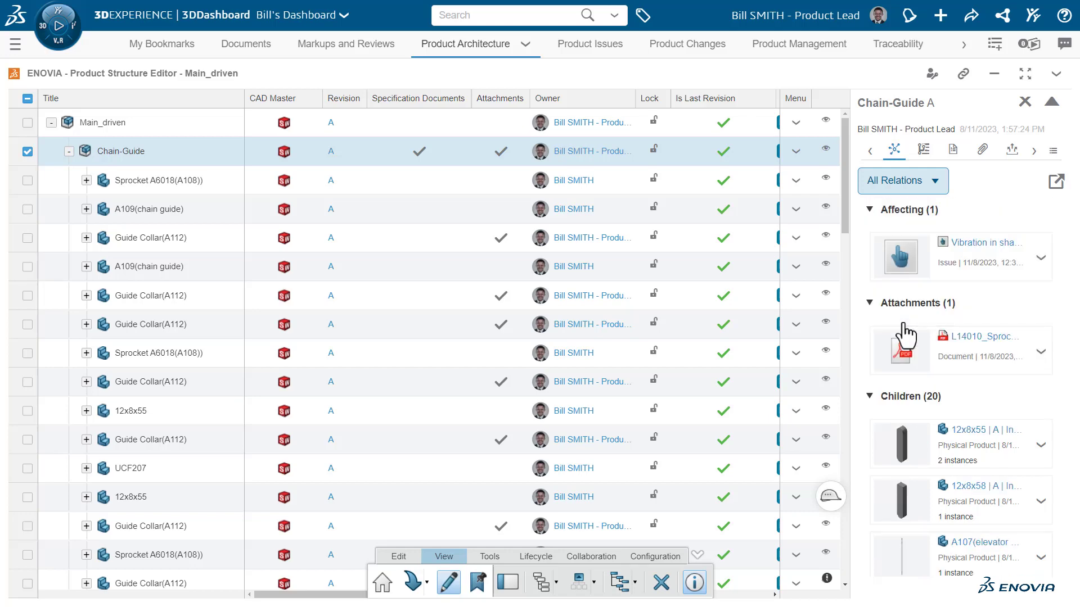
left_click(1054, 181)
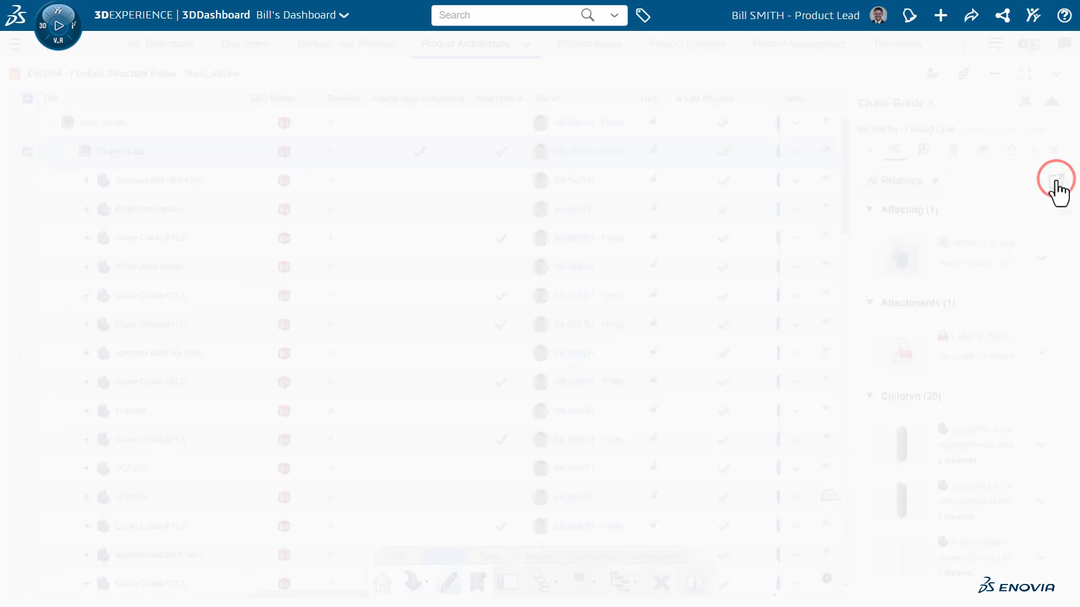
left_click(1055, 179)
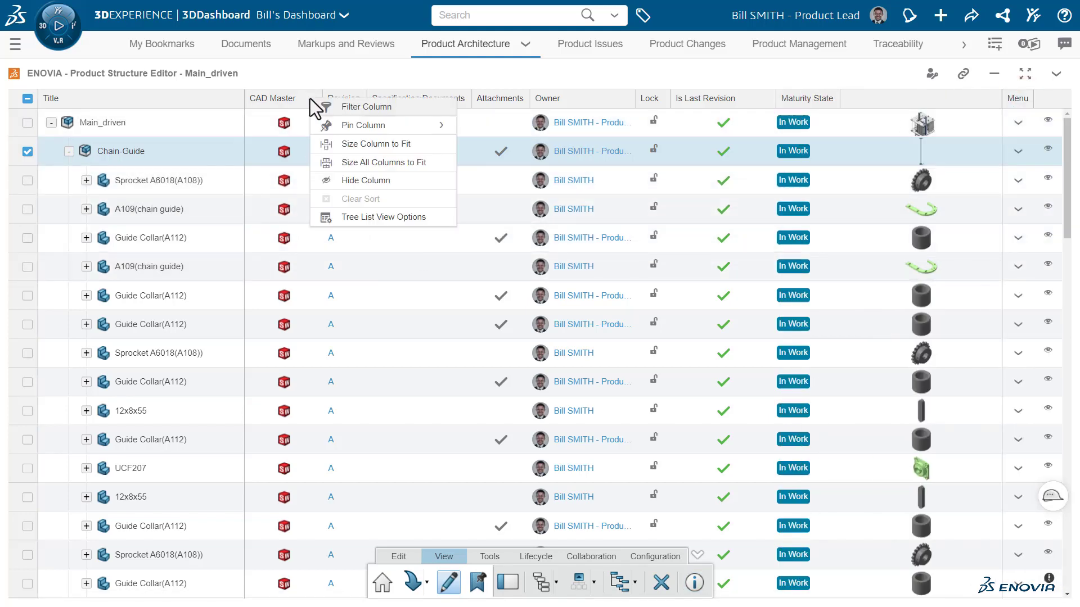
mouse_move(368, 220)
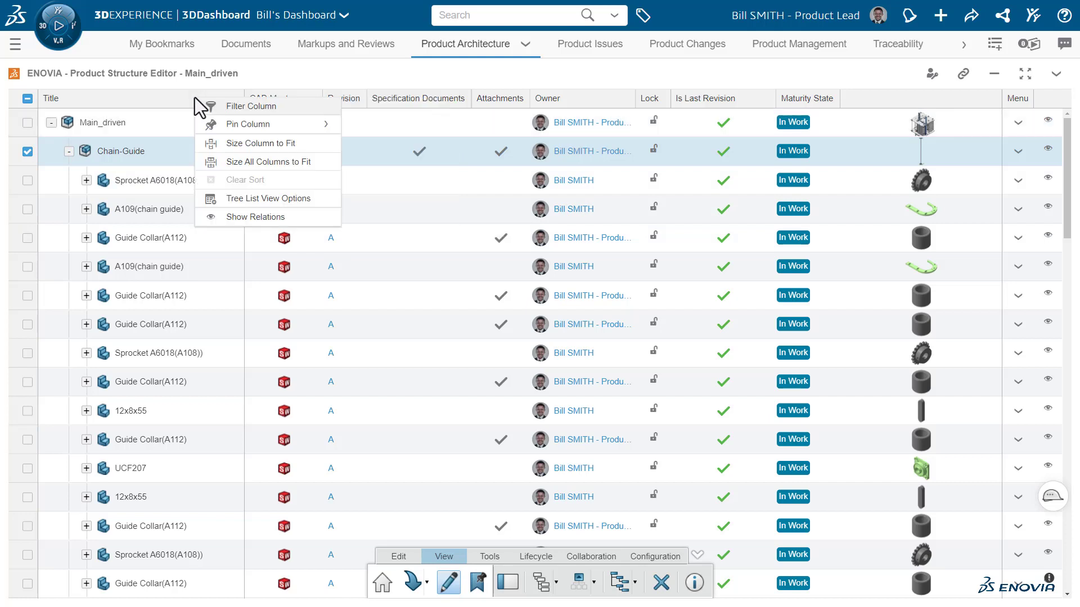
mouse_move(322, 203)
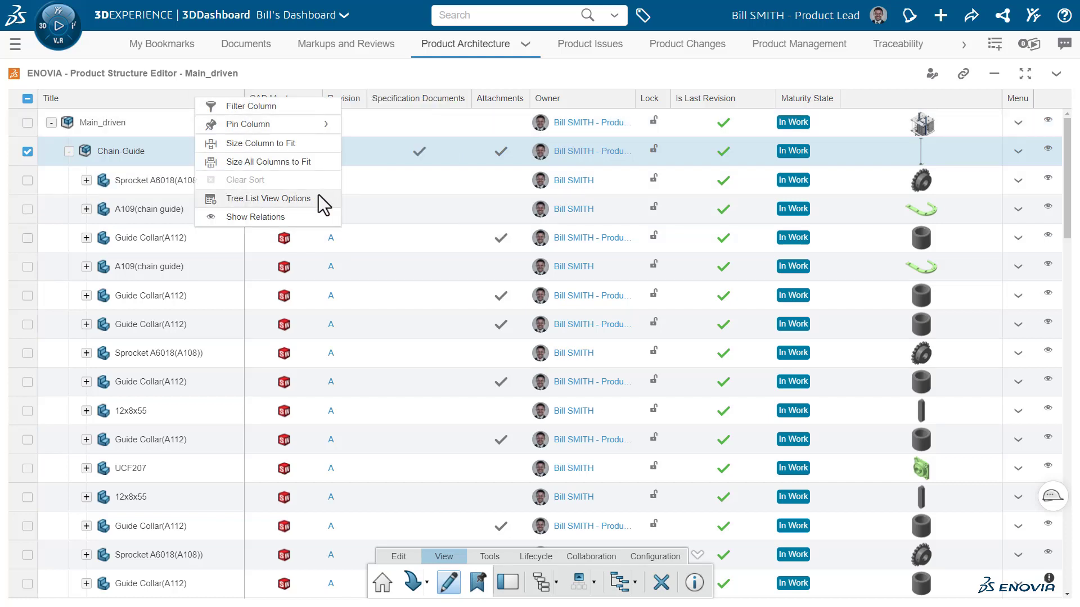
- Show relations as tree rows and expand Chain-Guide's Relations node listing its three documents
left_click(254, 217)
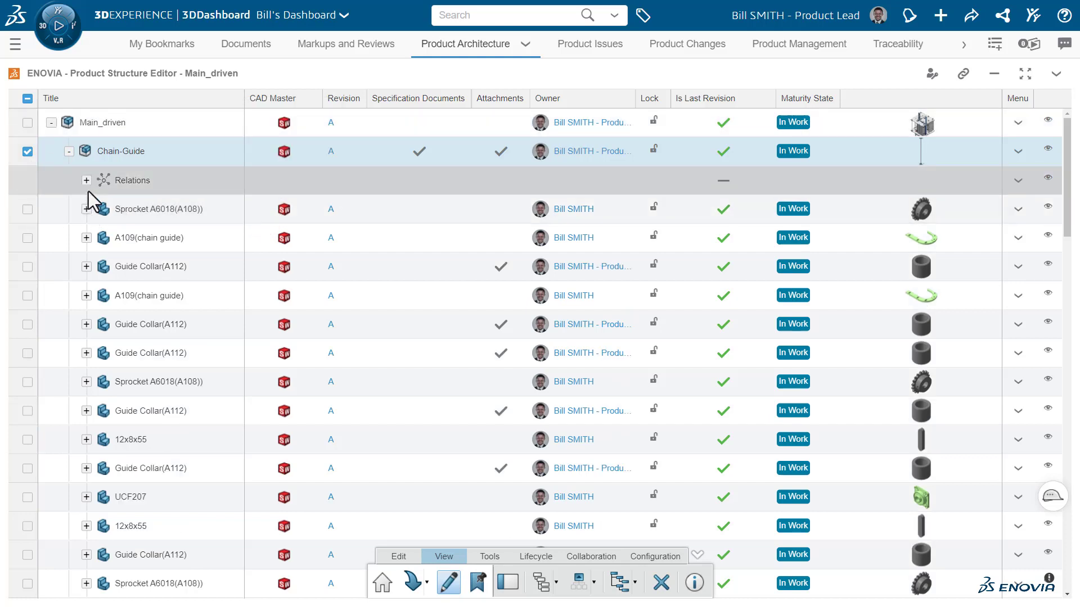
left_click(87, 180)
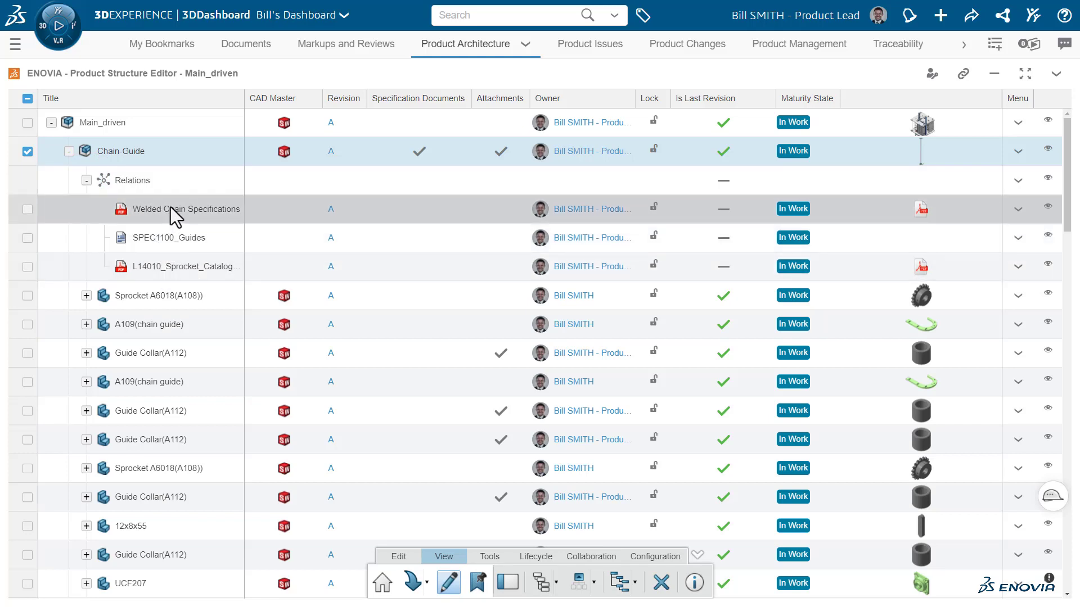
right_click(180, 209)
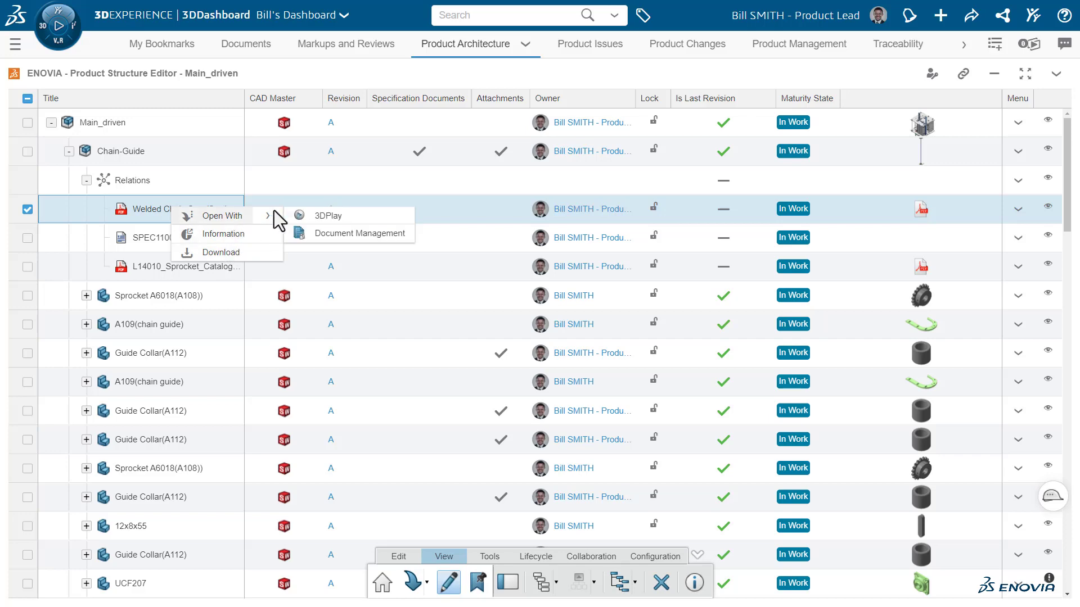
left_click(346, 212)
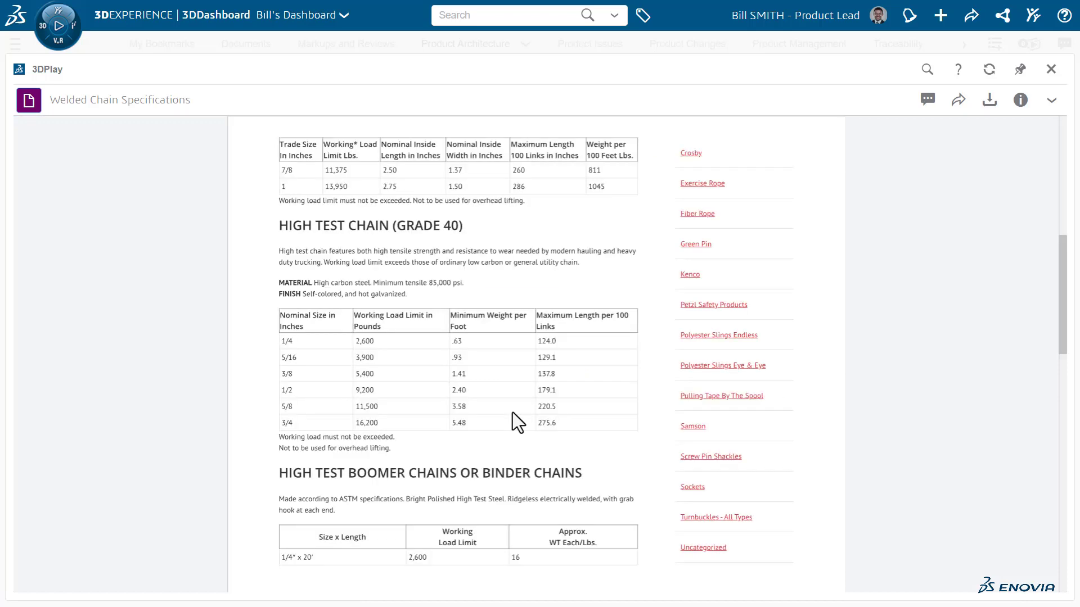
left_click(1051, 68)
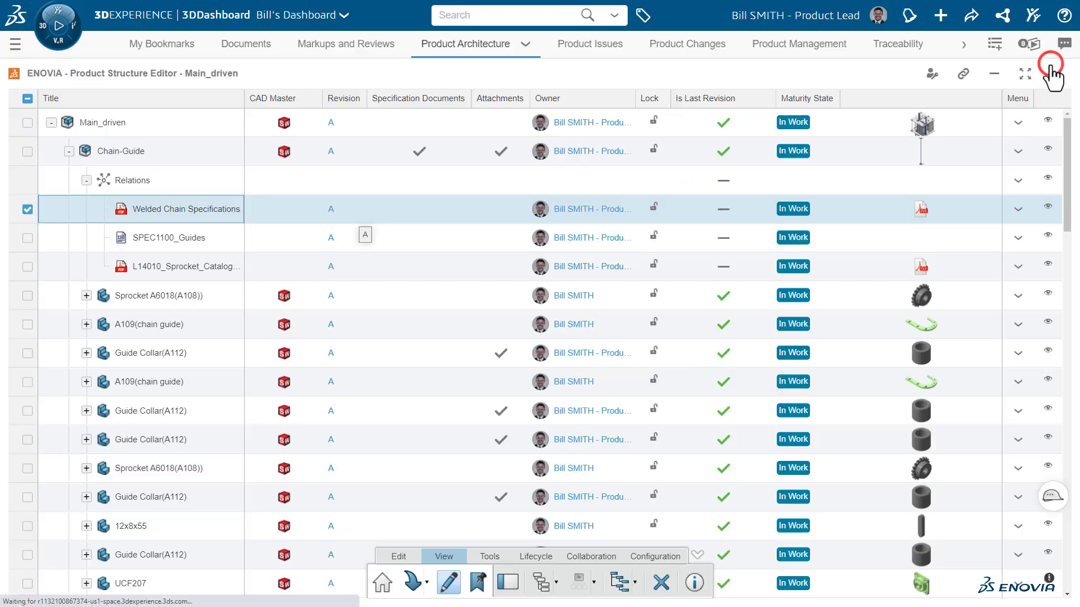